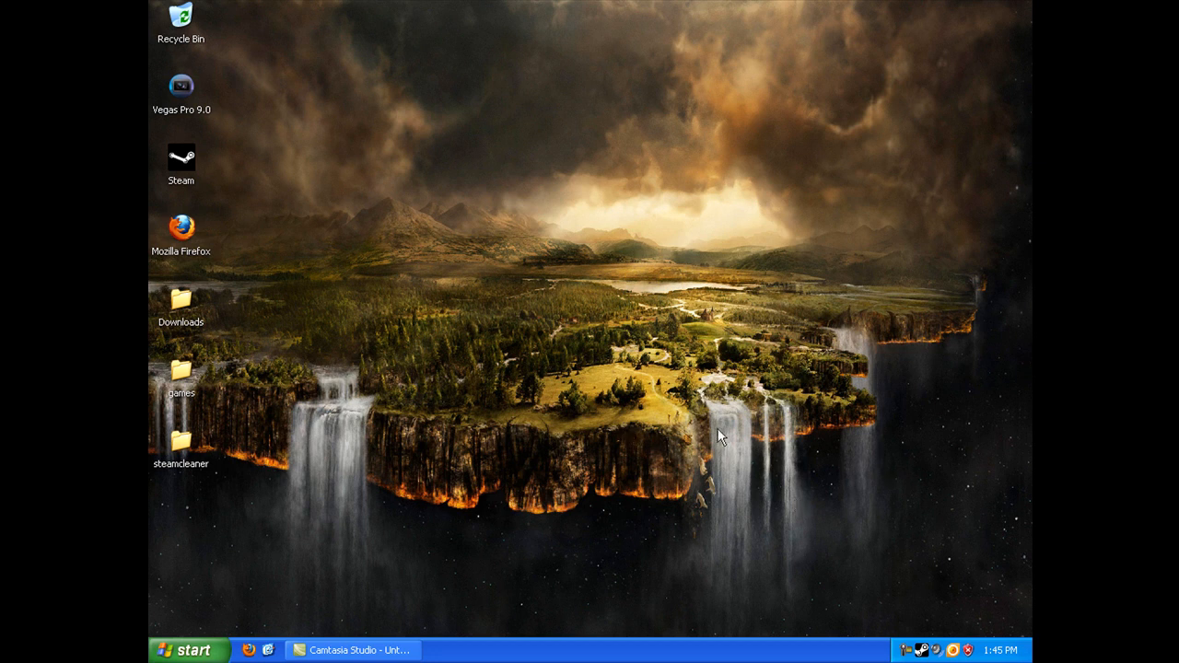
{"action": "mouse_move", "coordinate": [933, 341]}
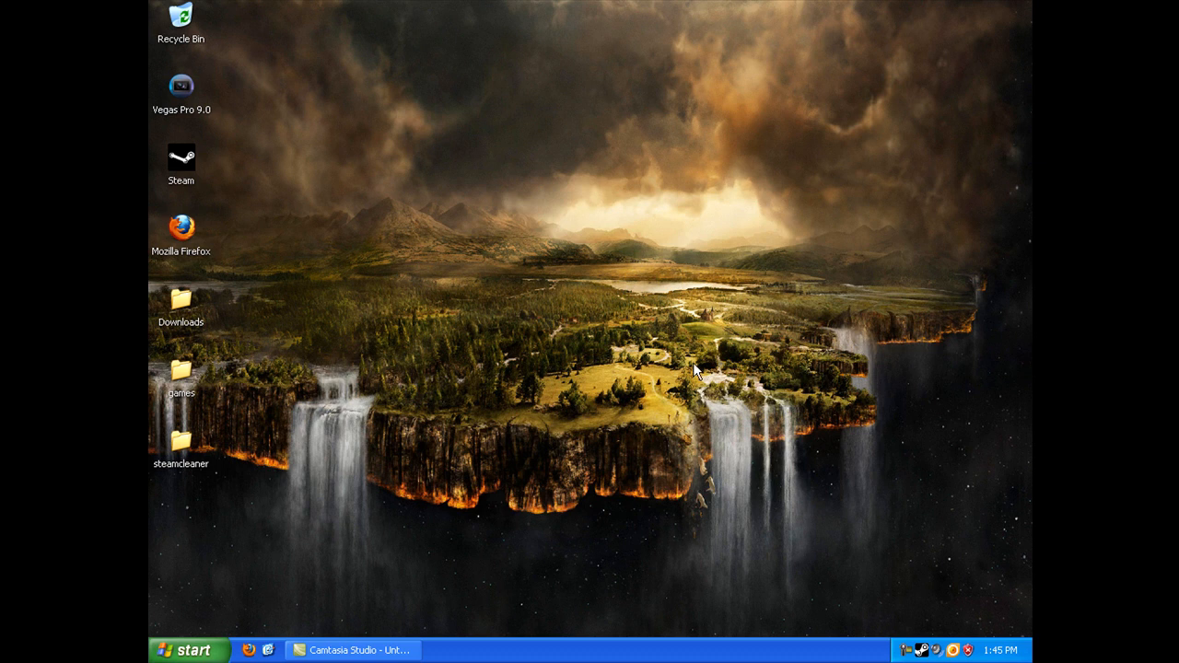
{"action": "mouse_move", "coordinate": [644, 455]}
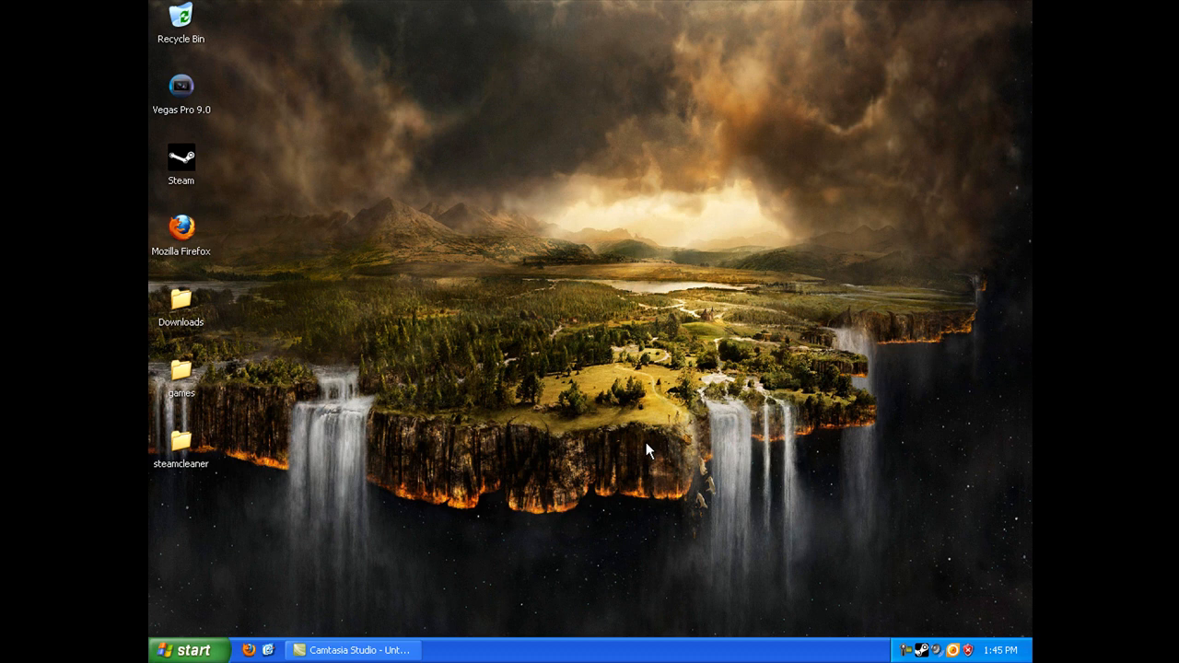
{"action": "mouse_move", "coordinate": [191, 457]}
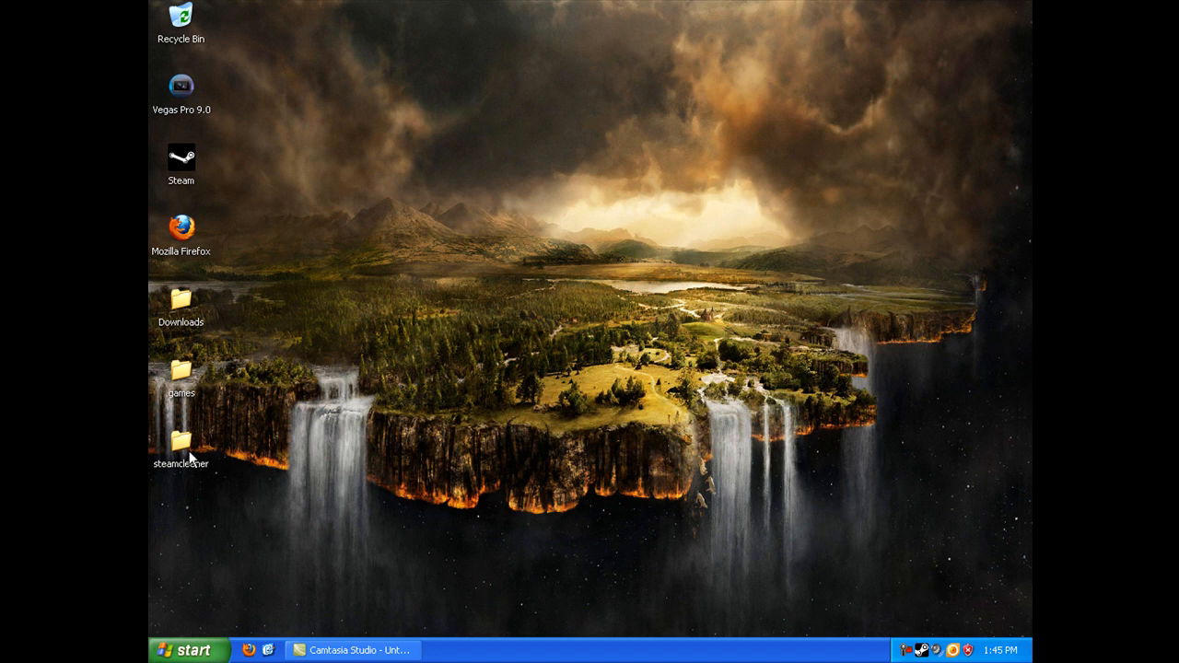
Step: Launch SteamCleaner2009 from the steamcleaner folder on the desktop
{"action": "double_click", "coordinate": [181, 442]}
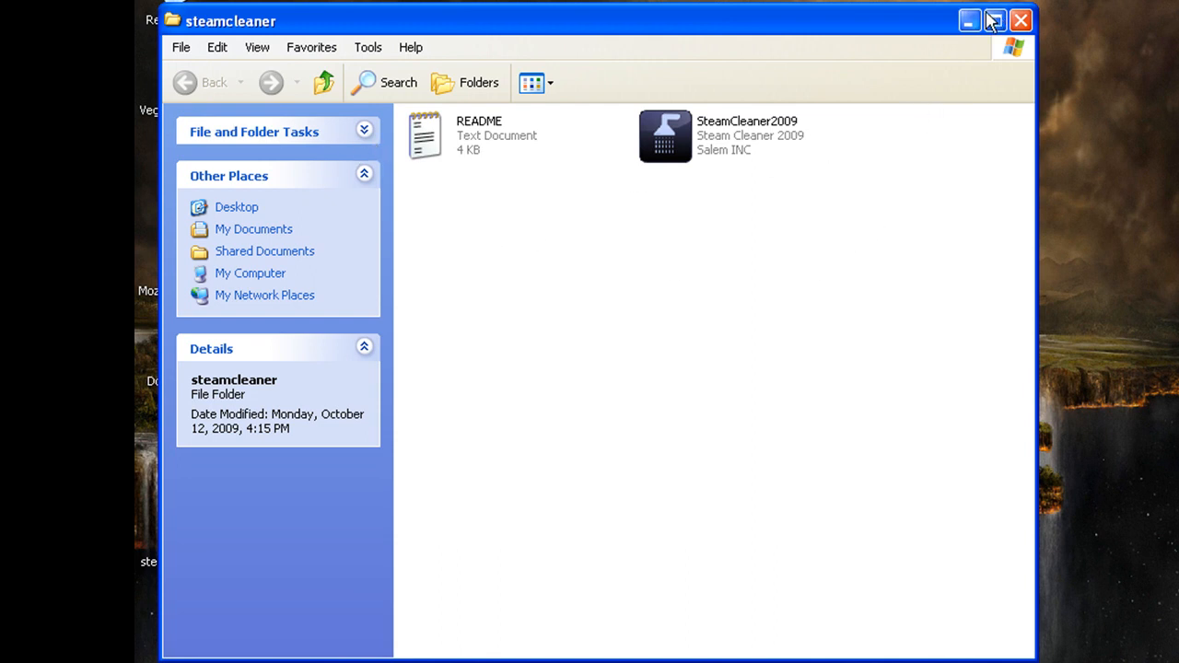
{"action": "mouse_move", "coordinate": [409, 48]}
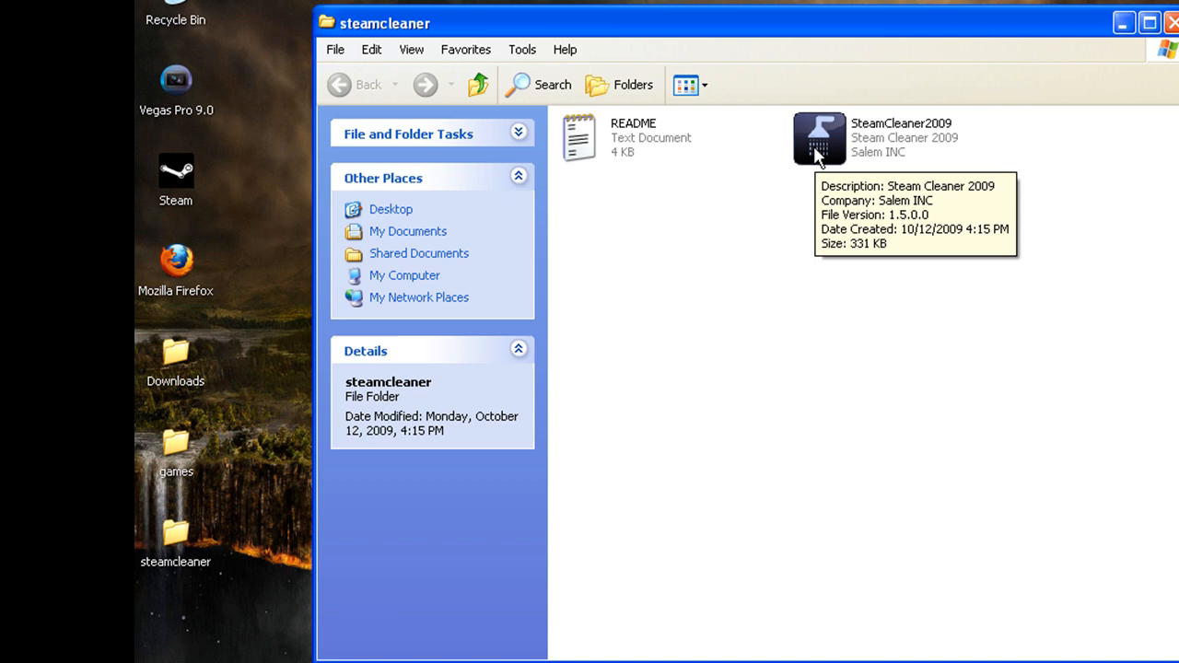
{"action": "left_click", "coordinate": [820, 138]}
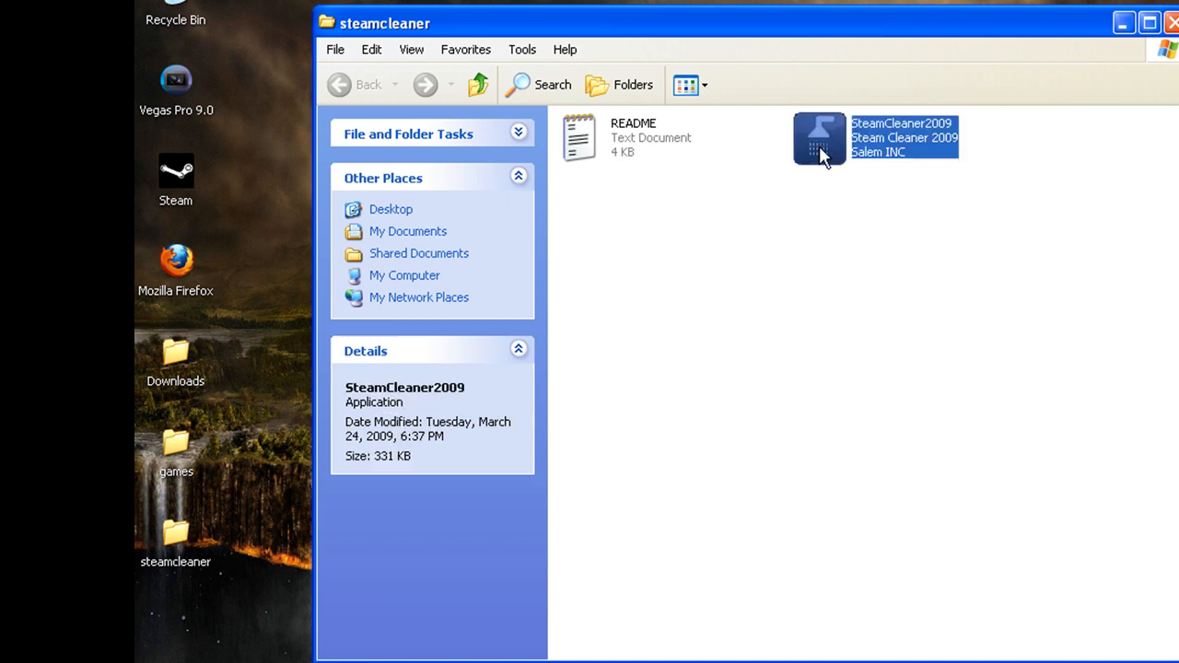
{"action": "double_click", "coordinate": [818, 138]}
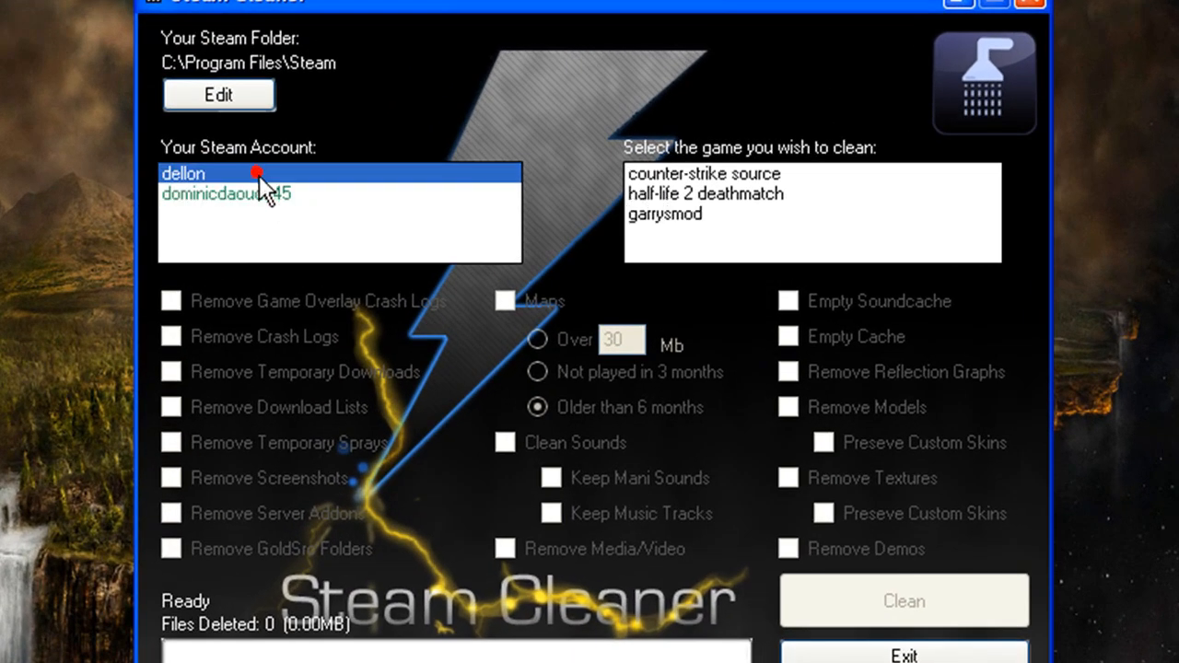
Step: Choose the second Steam account and team fortress 2 as the game to clean
{"action": "left_click", "coordinate": [225, 193]}
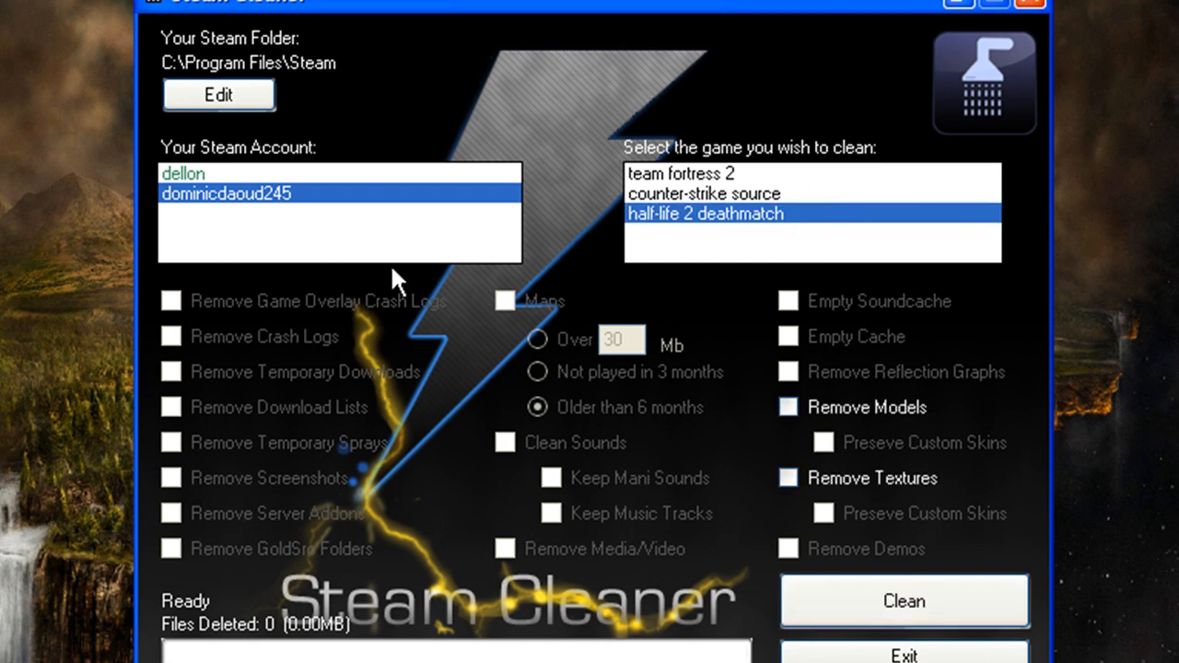
{"action": "left_click", "coordinate": [183, 173]}
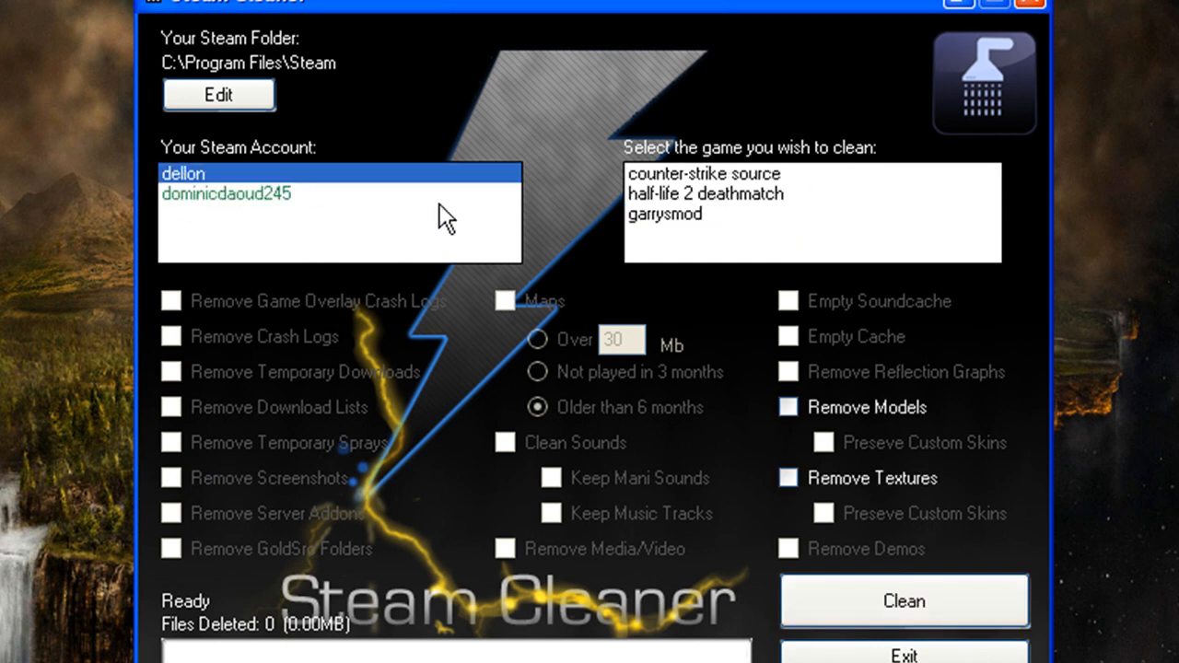
{"action": "left_click", "coordinate": [225, 193]}
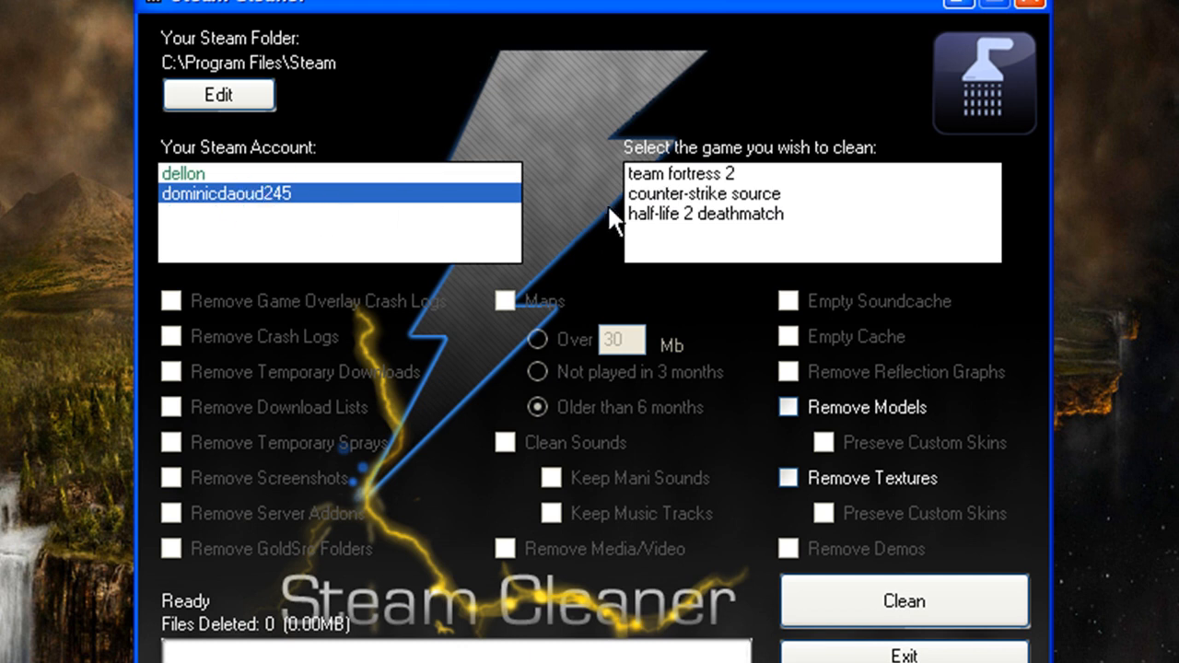
{"action": "left_click", "coordinate": [682, 174]}
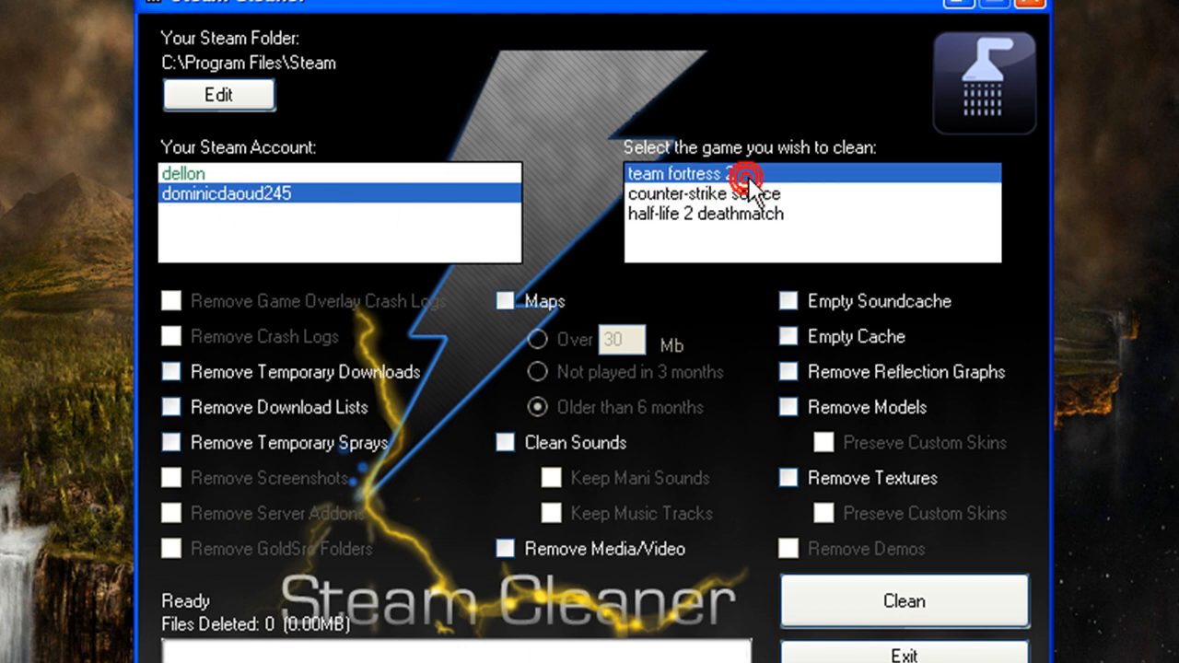
{"action": "mouse_move", "coordinate": [488, 261]}
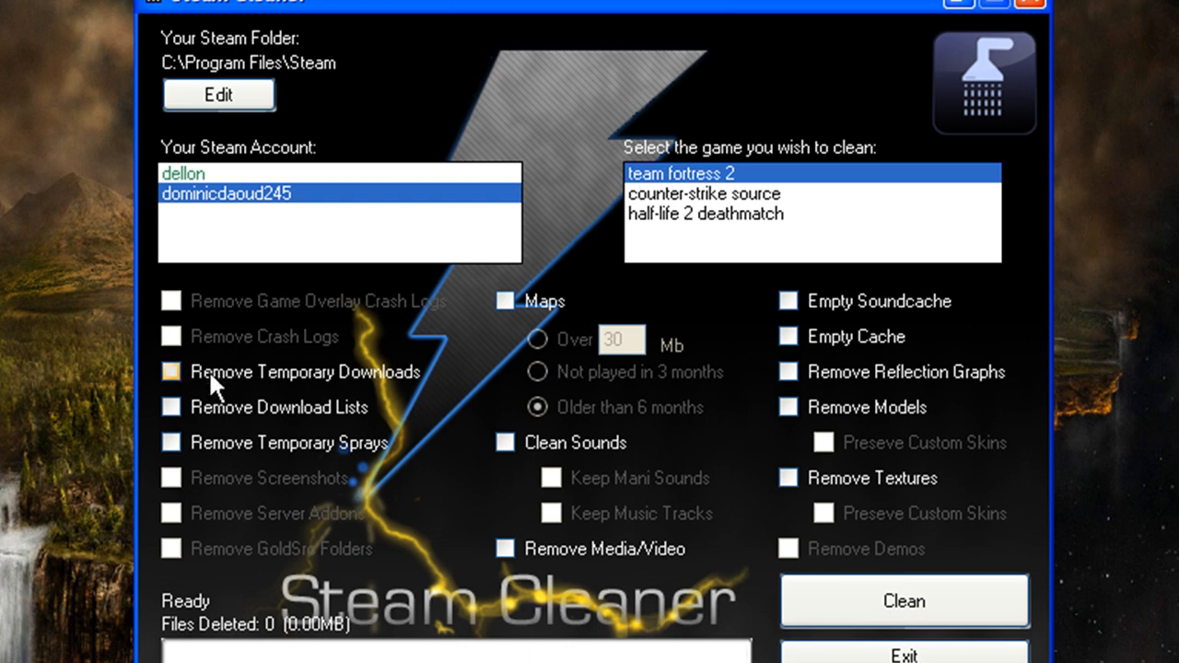
Step: Enable temporary downloads, sprays, soundcache, cache and reflection graph removal, leaving maps excluded
{"action": "left_click", "coordinate": [172, 372]}
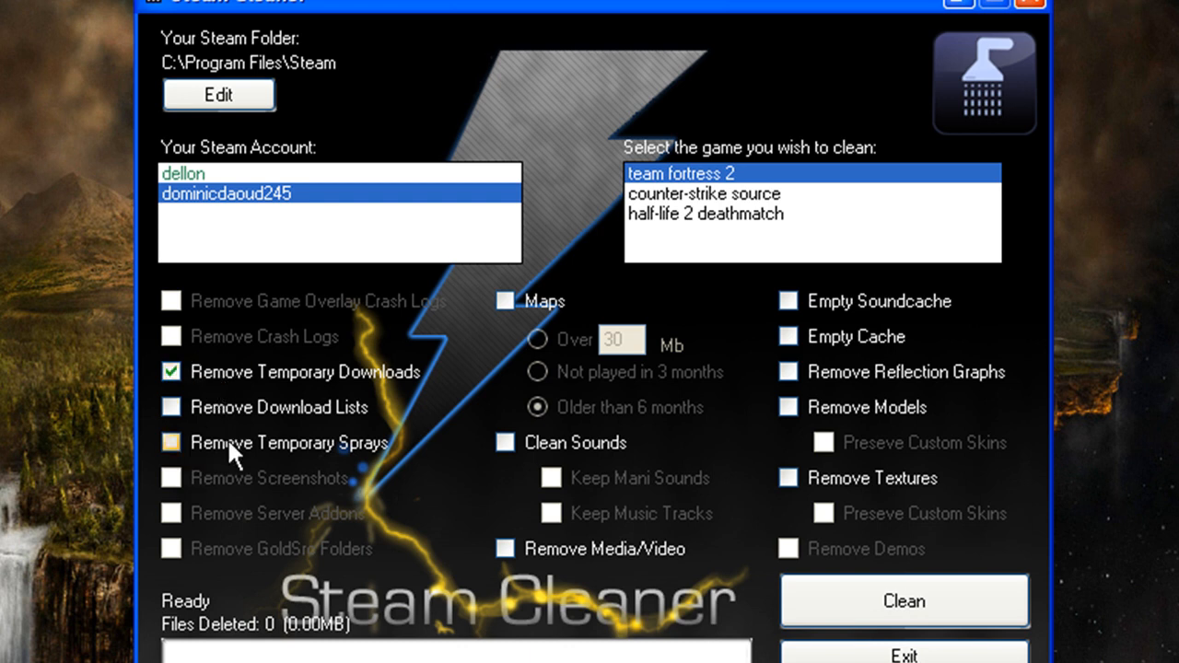
{"action": "left_click", "coordinate": [169, 407]}
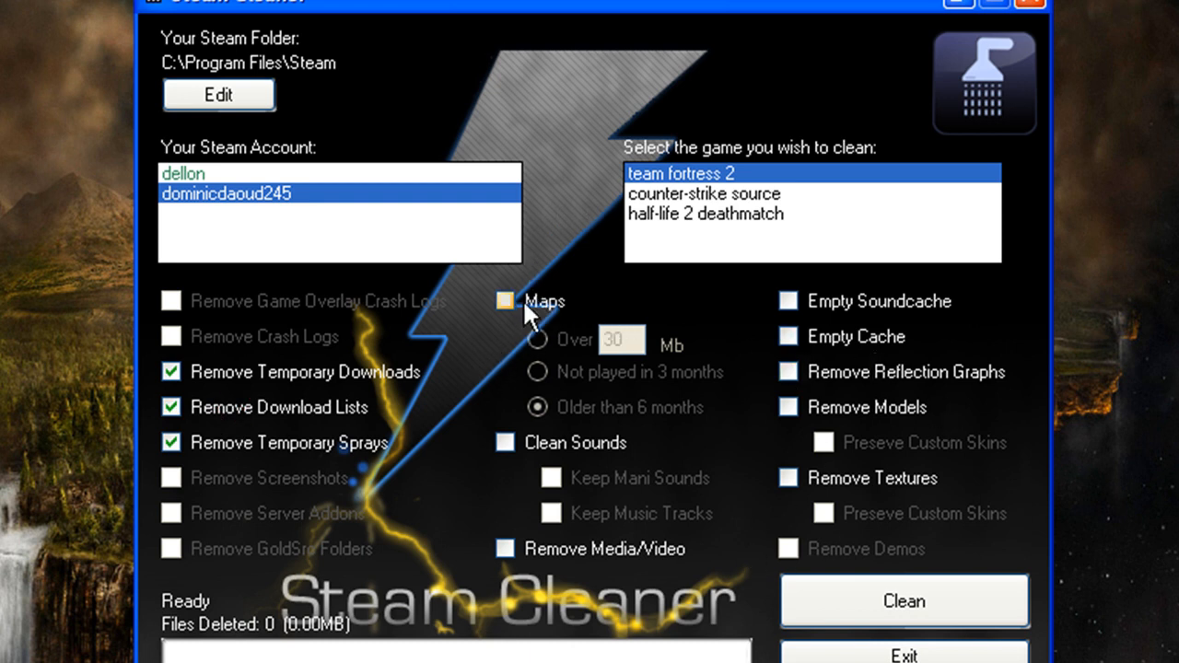
{"action": "left_click", "coordinate": [504, 300]}
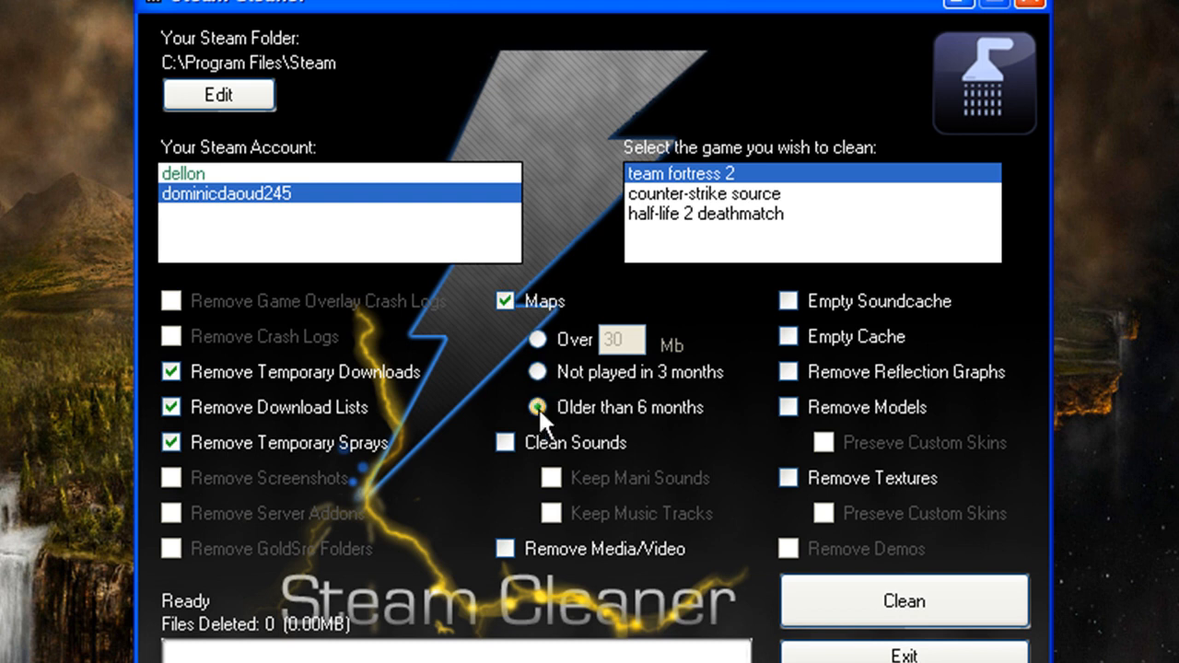
{"action": "left_click", "coordinate": [534, 408]}
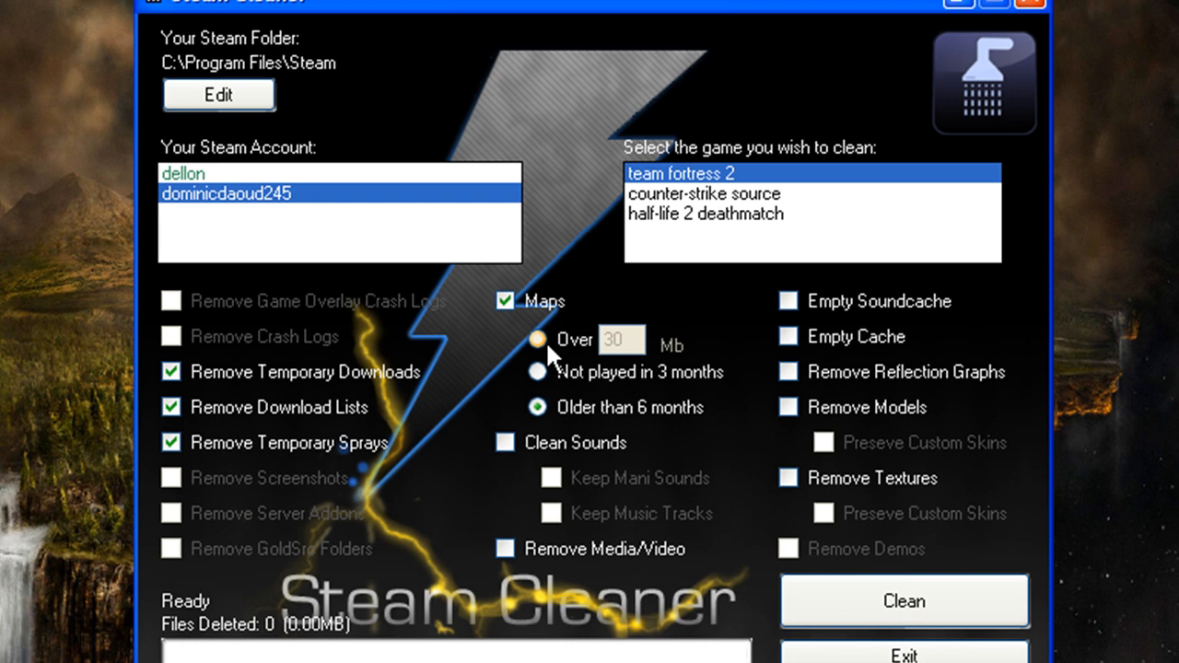
{"action": "left_click", "coordinate": [501, 302]}
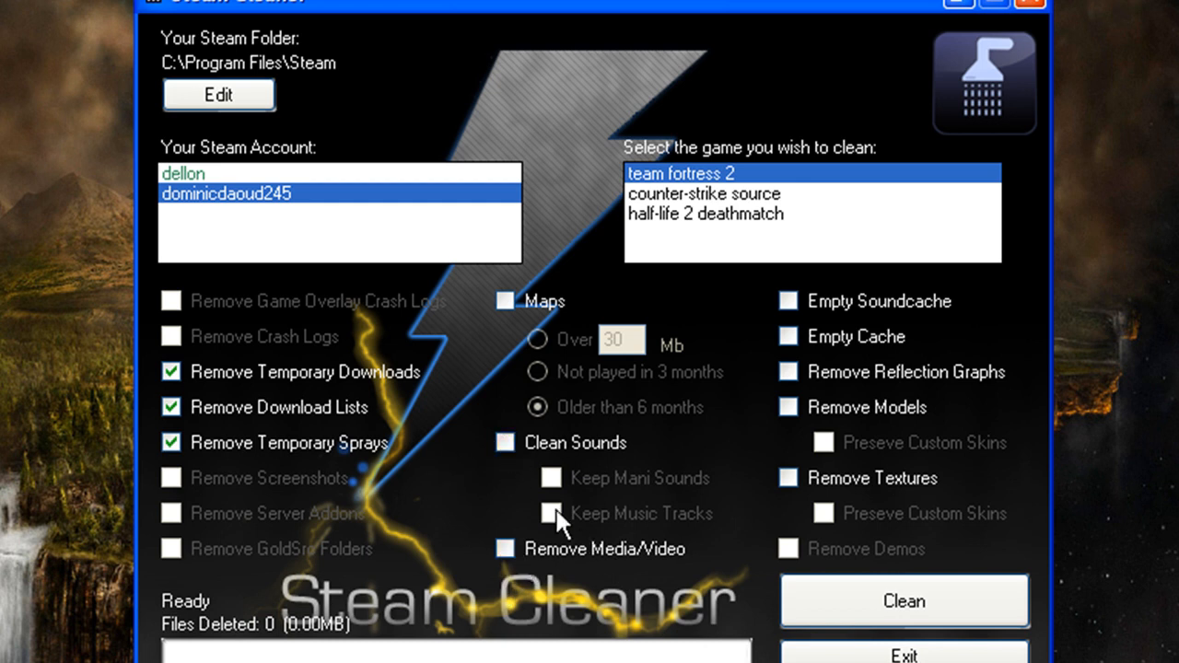
{"action": "left_click", "coordinate": [788, 302]}
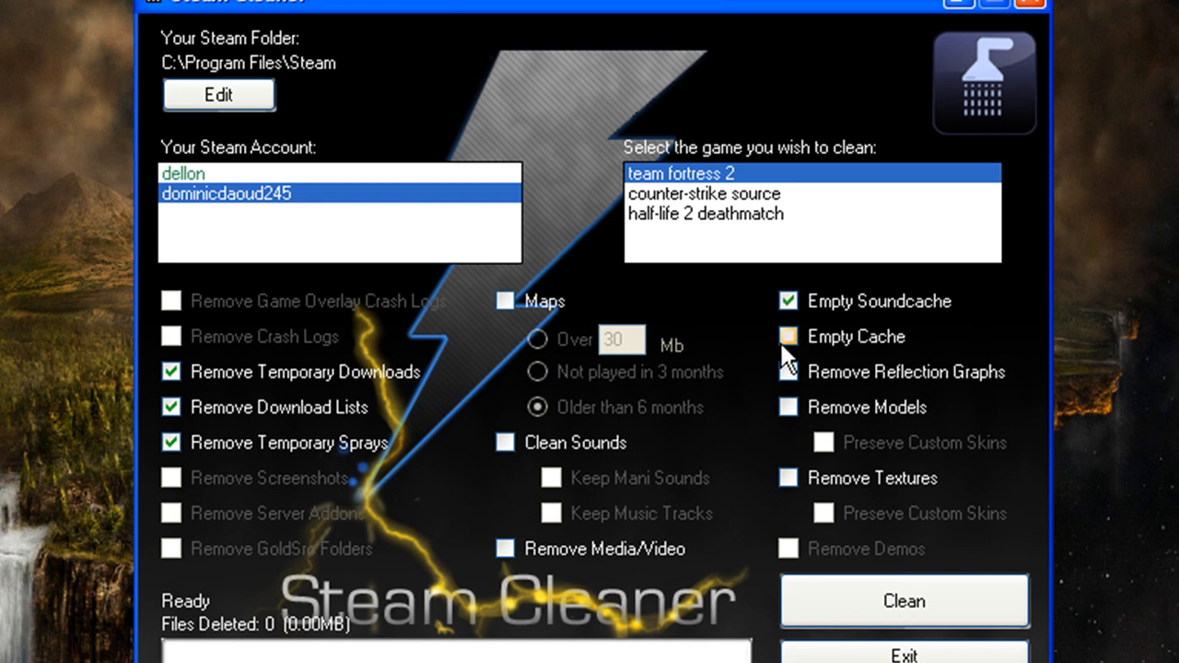
{"action": "left_click", "coordinate": [785, 335]}
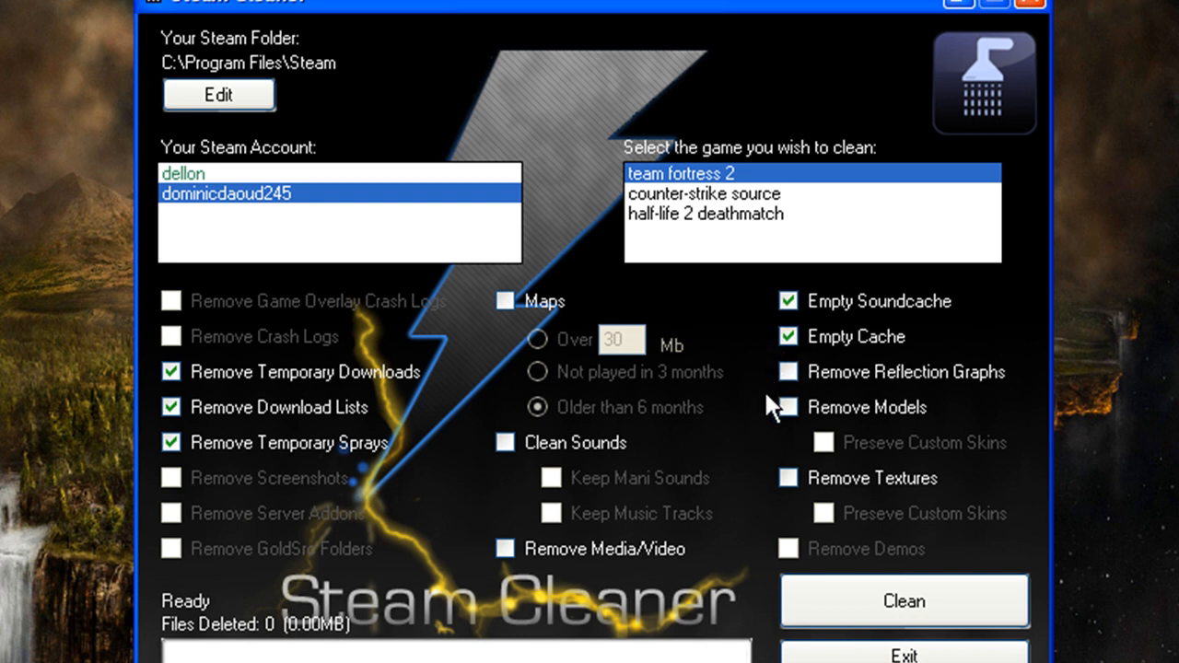
{"action": "left_click", "coordinate": [785, 372]}
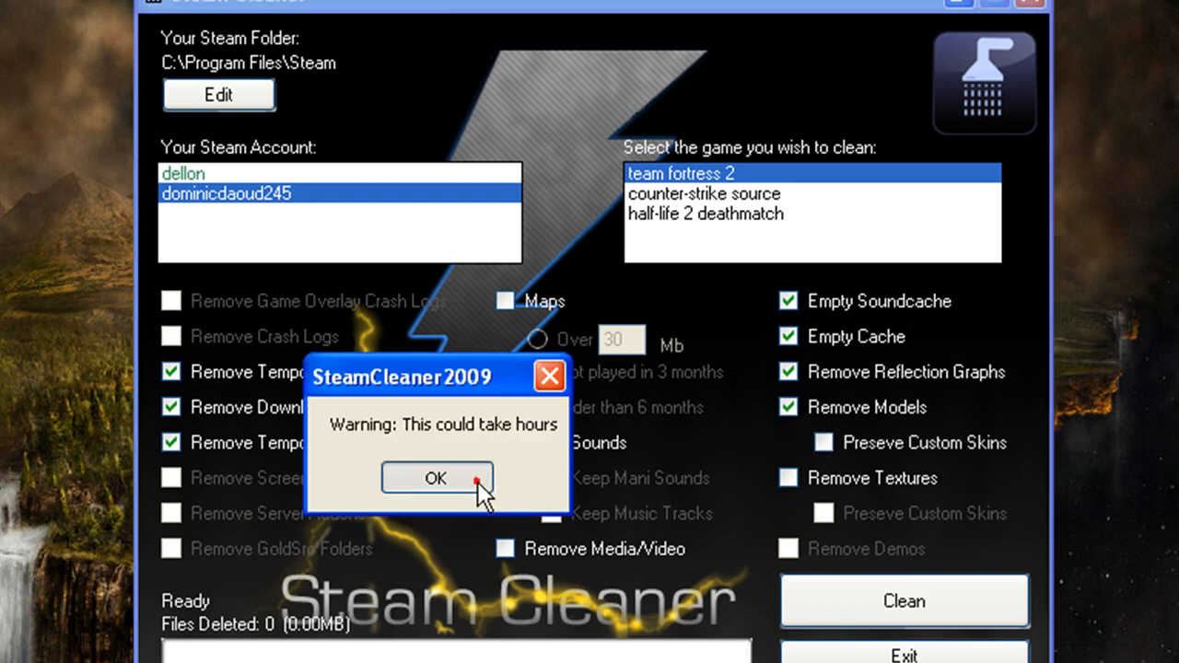
Step: Clean Team Fortress 2, deleting 5 files (0.50MB) to the recycle bin, and acknowledge the result
{"action": "left_click", "coordinate": [436, 477]}
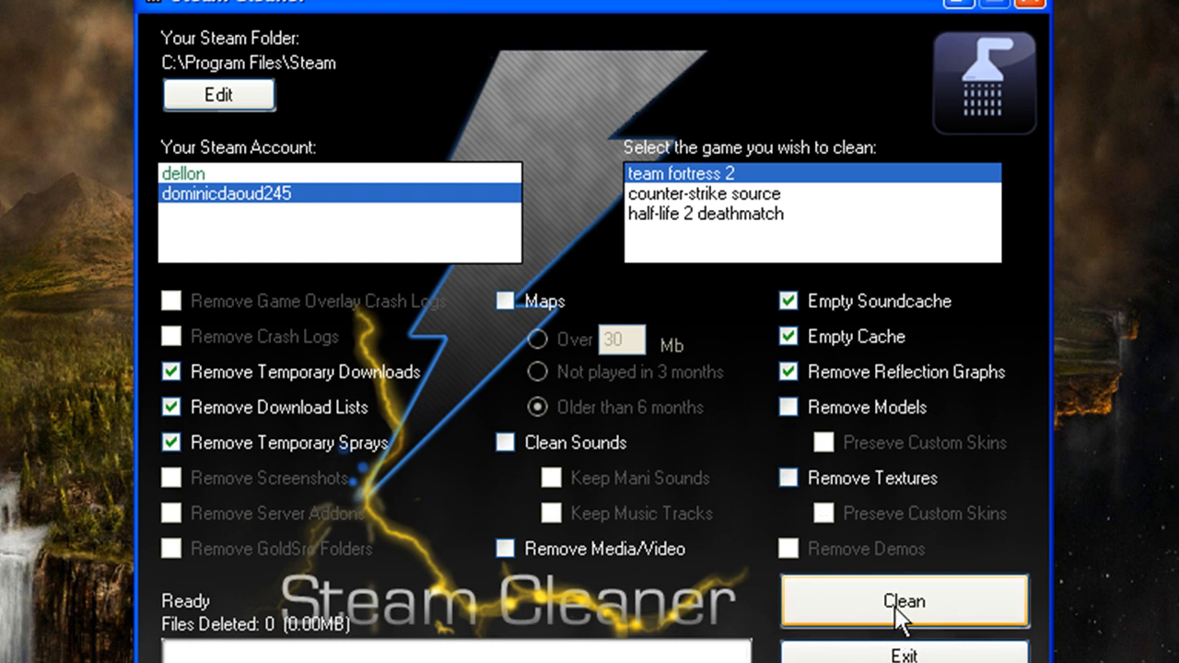
{"action": "left_click", "coordinate": [873, 603]}
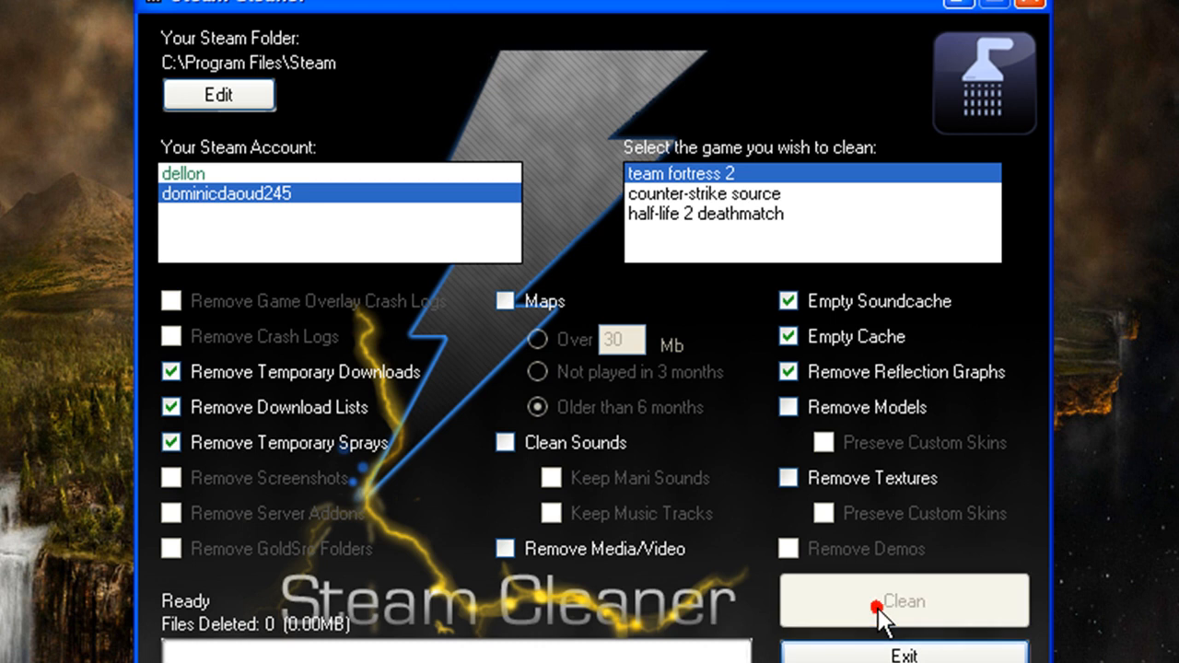
{"action": "left_click", "coordinate": [903, 601]}
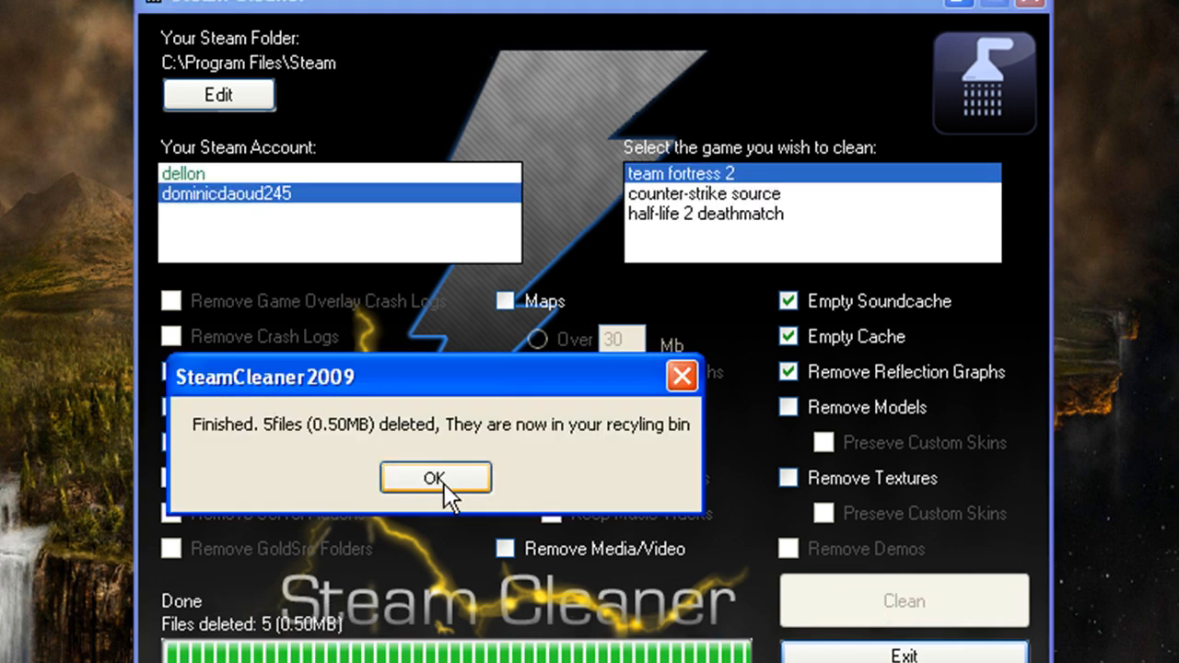
{"action": "left_click", "coordinate": [435, 477]}
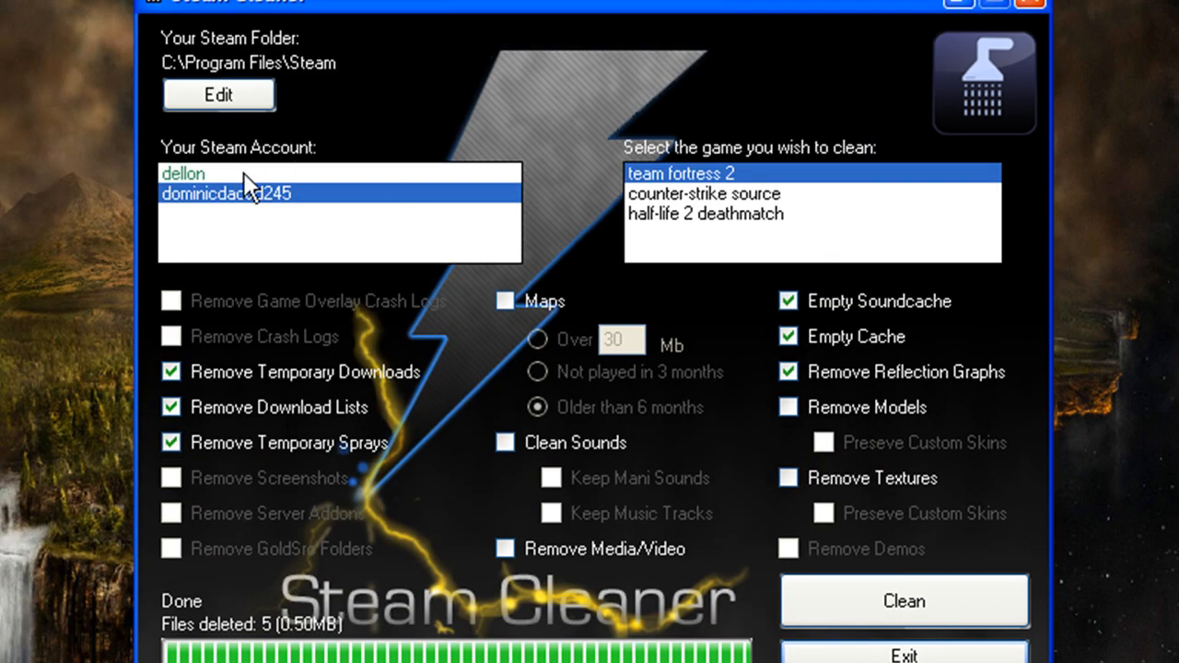
Step: Choose counter-strike source as the game to clean
{"action": "left_click", "coordinate": [691, 194]}
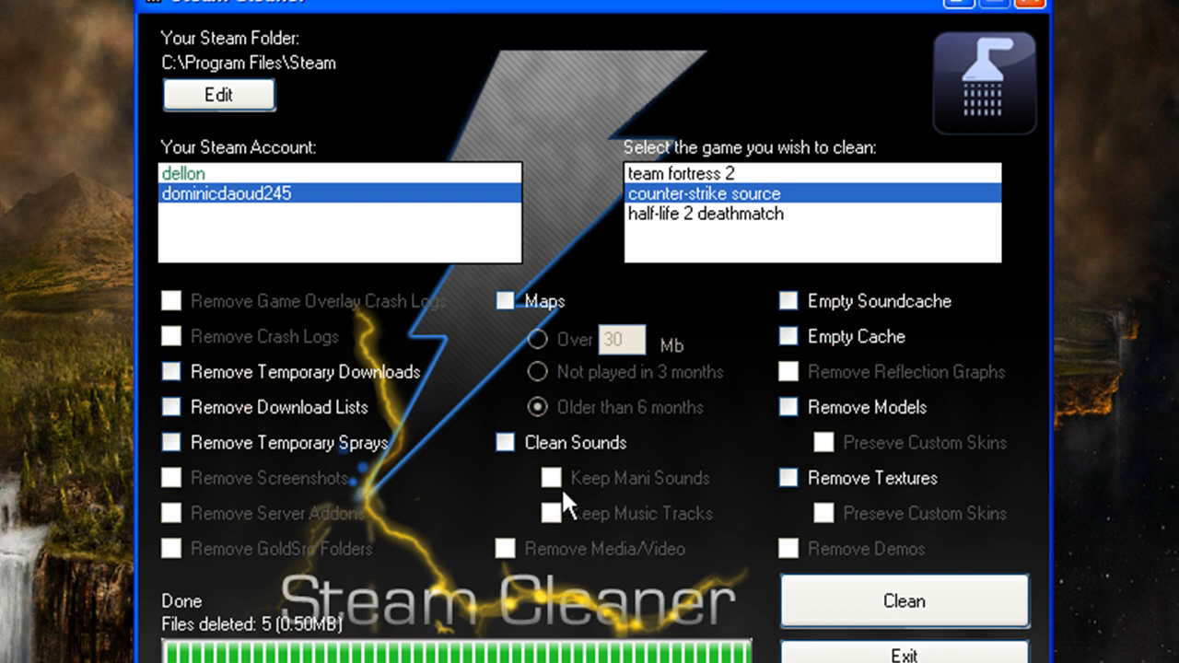
{"action": "mouse_move", "coordinate": [517, 409]}
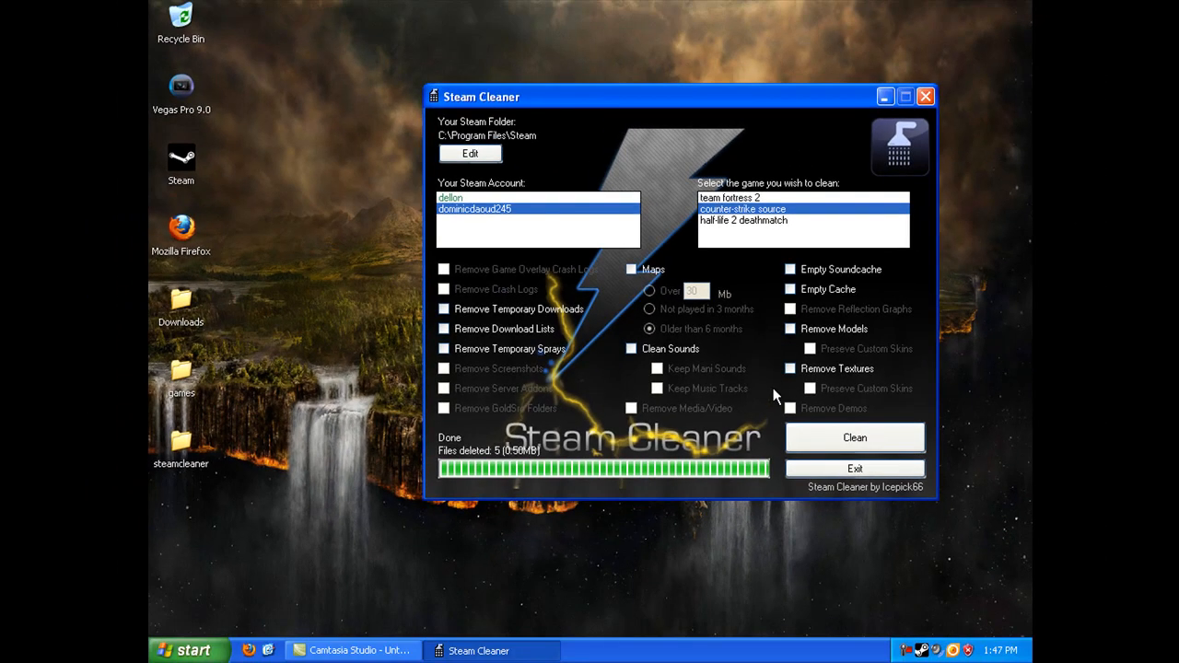
{"action": "mouse_move", "coordinate": [729, 488]}
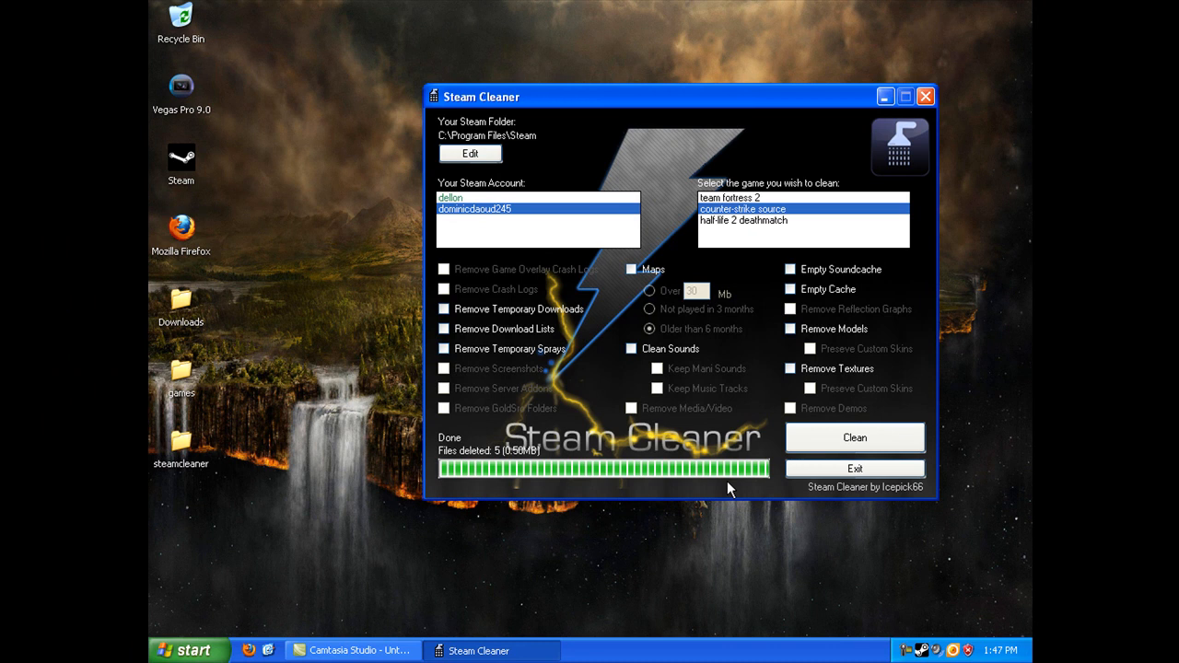
{"action": "mouse_move", "coordinate": [851, 199]}
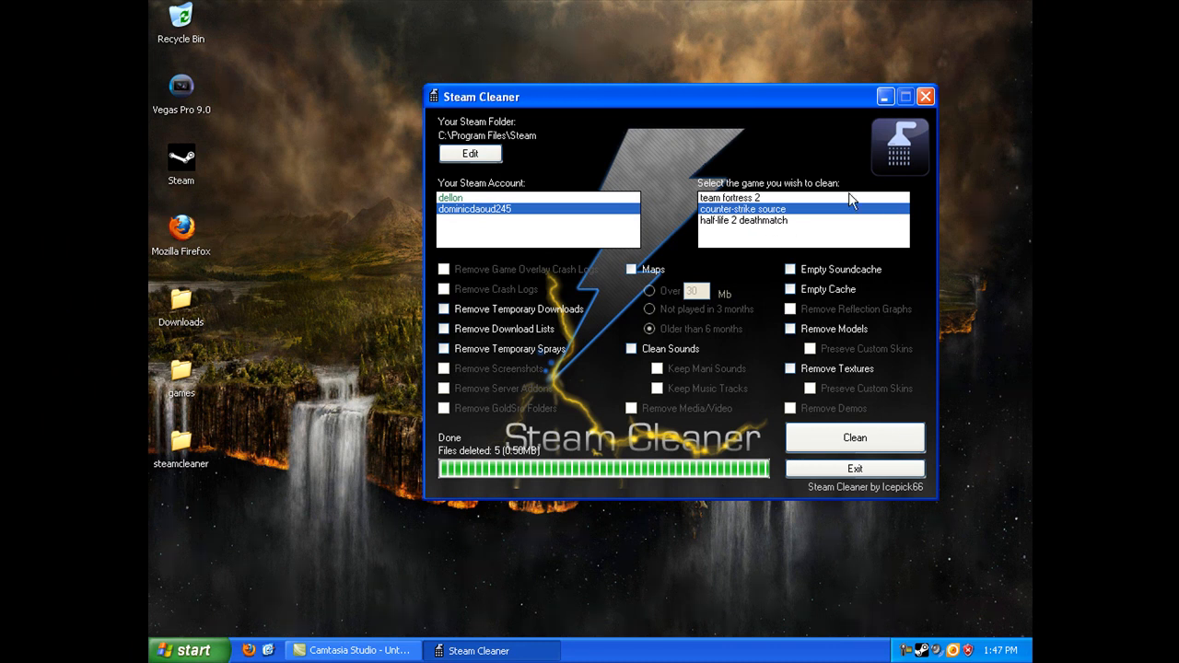
{"action": "mouse_move", "coordinate": [193, 377]}
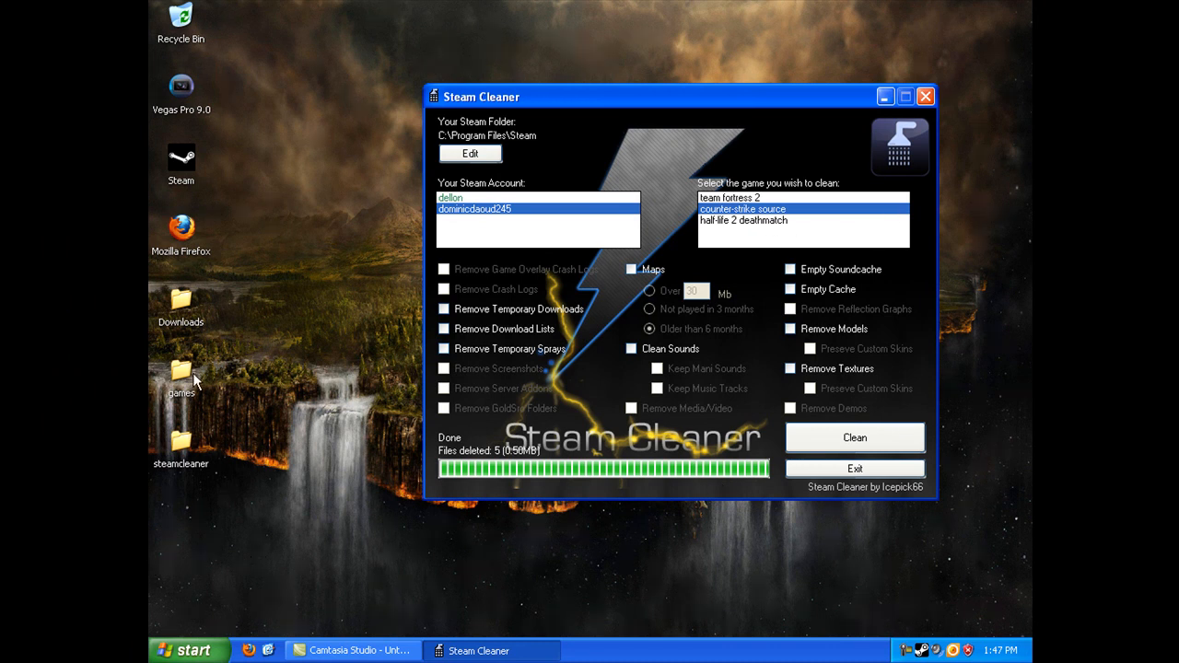
Step: Reach the steamapps folder via the desktop games folder's shortcut
{"action": "double_click", "coordinate": [180, 373]}
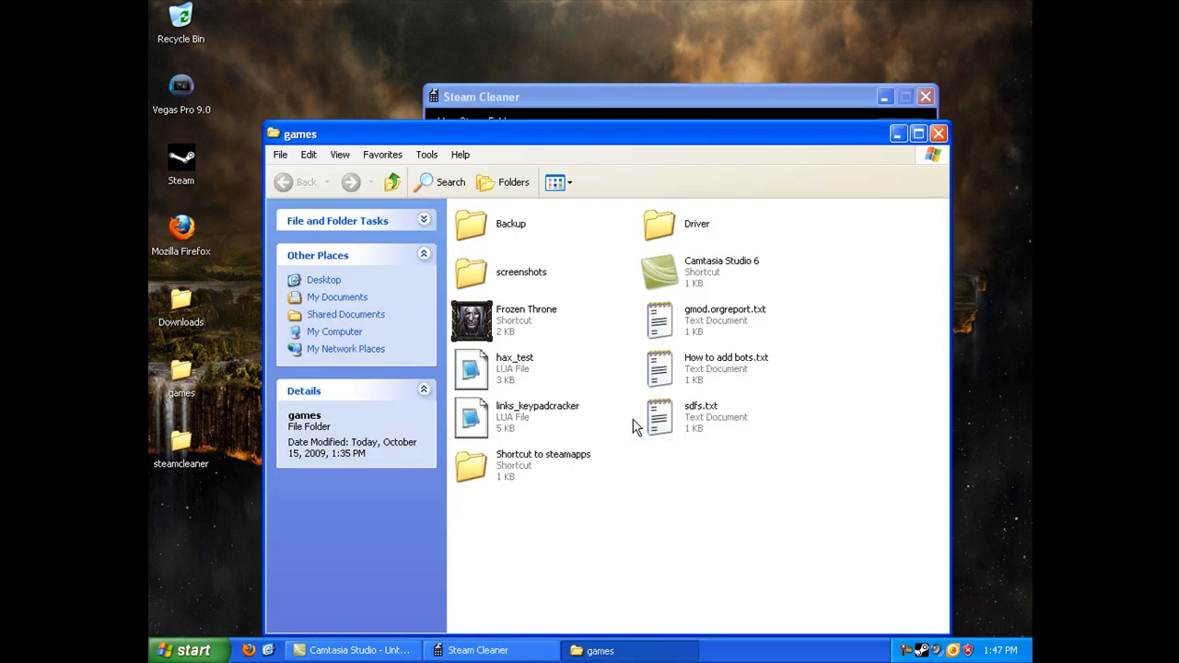
{"action": "double_click", "coordinate": [471, 468]}
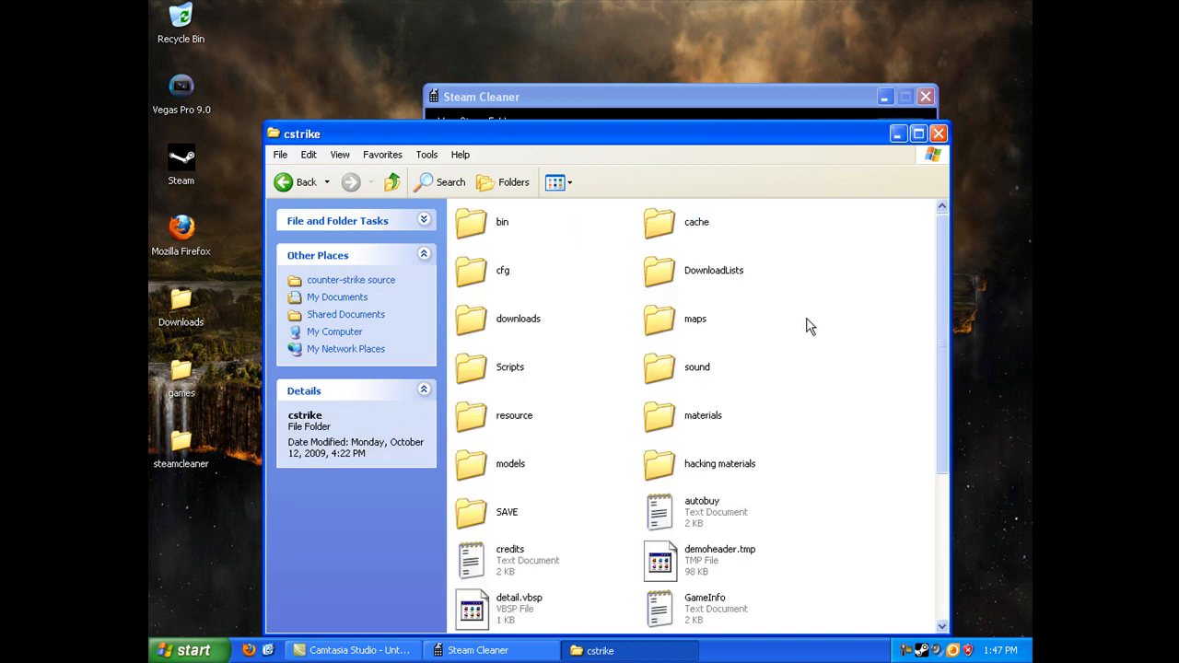
{"action": "mouse_move", "coordinate": [691, 446]}
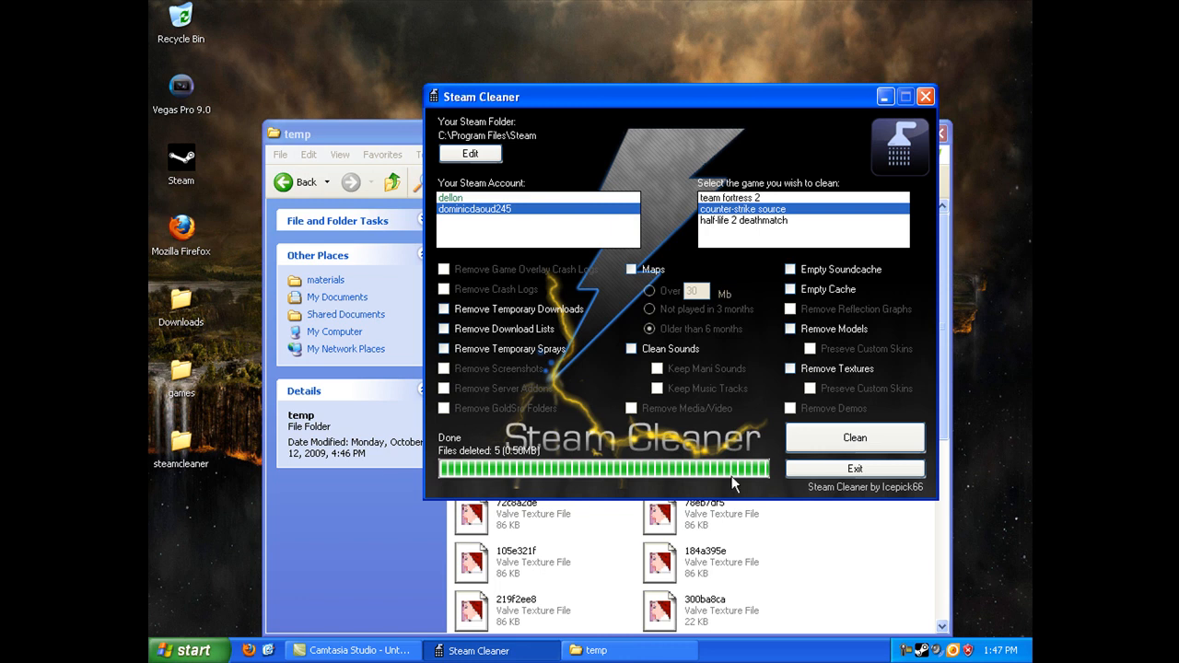
Step: Quit Steam Cleaner and browse through the temp folder's Valve Texture Files
{"action": "left_click", "coordinate": [930, 96]}
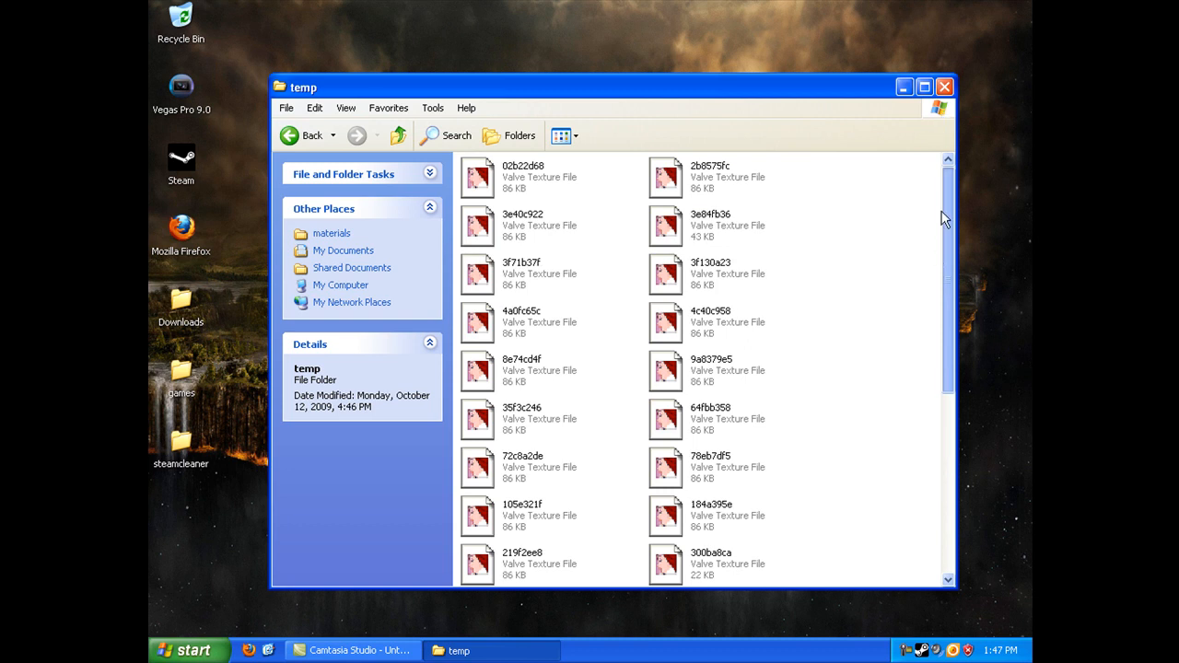
{"action": "scroll", "scroll_direction": "down", "scroll_amount": 3}
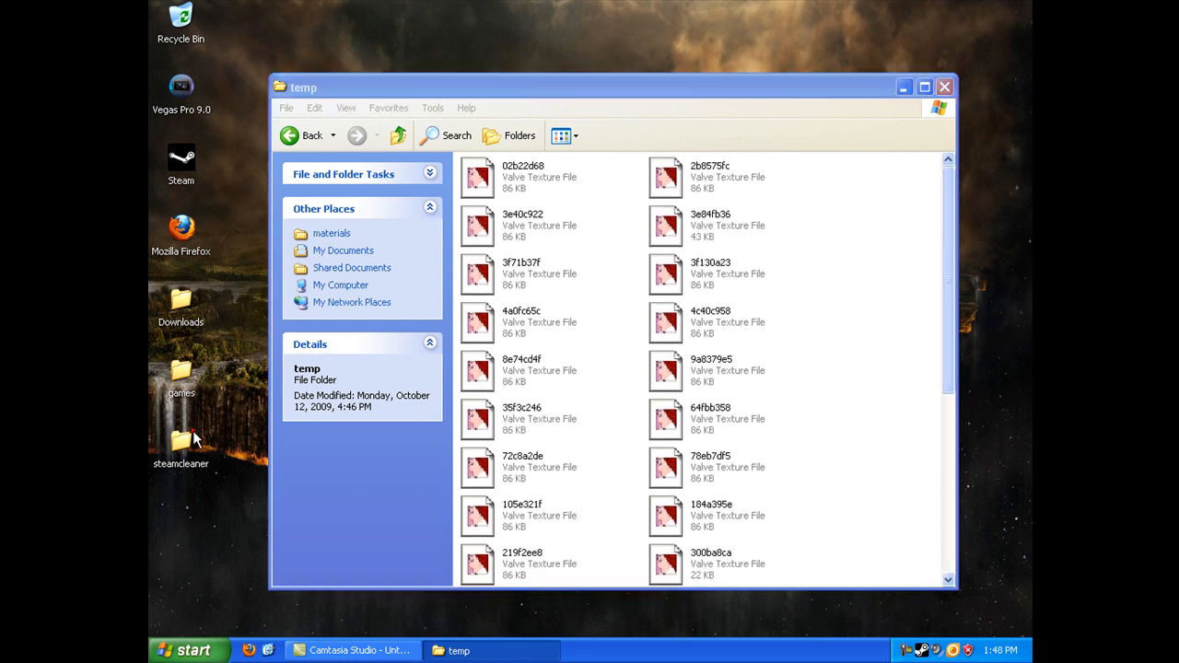
{"action": "mouse_move", "coordinate": [971, 52]}
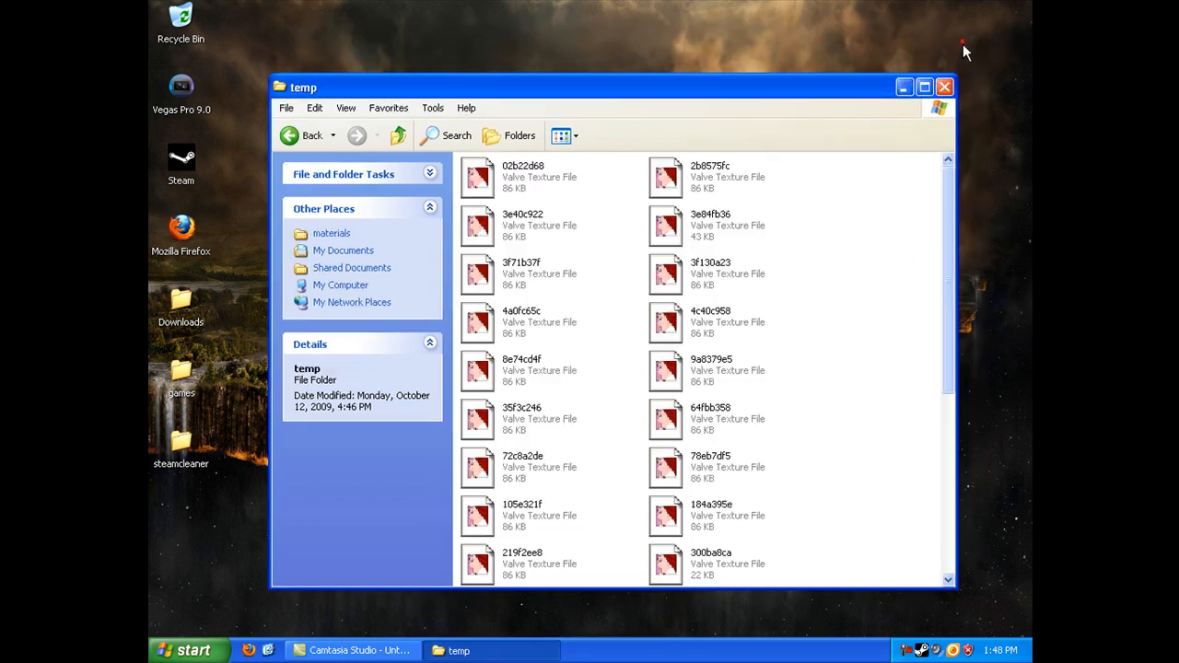
{"action": "scroll", "scroll_direction": "down", "scroll_amount": 3}
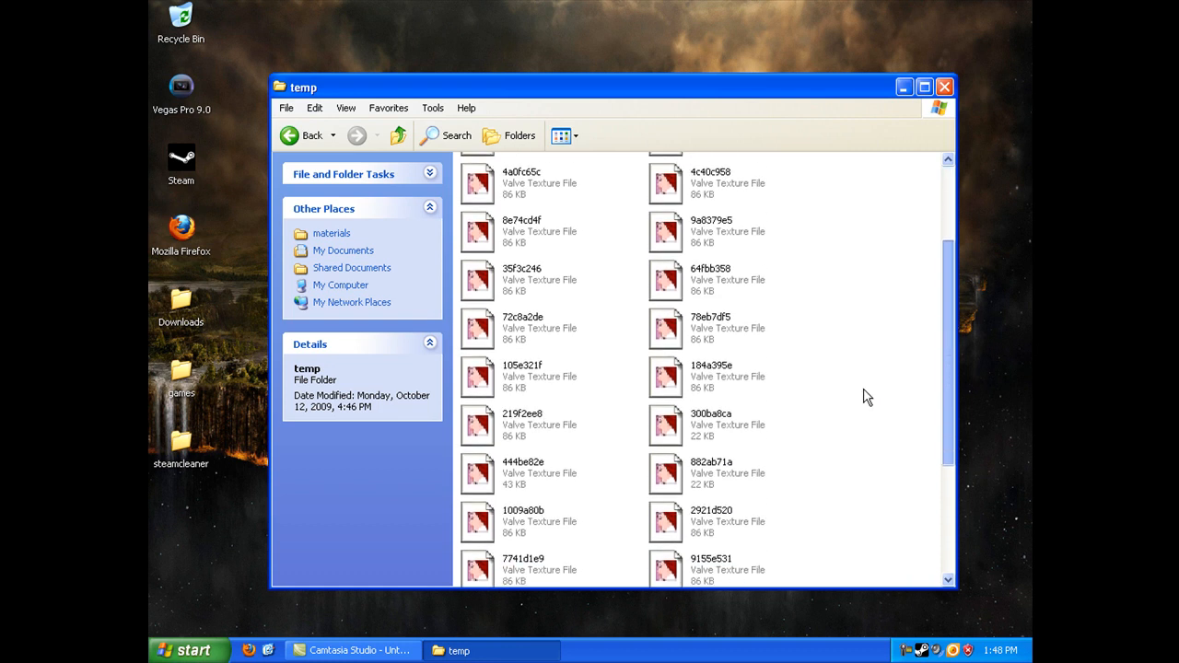
{"action": "scroll", "scroll_direction": "up", "scroll_amount": 3}
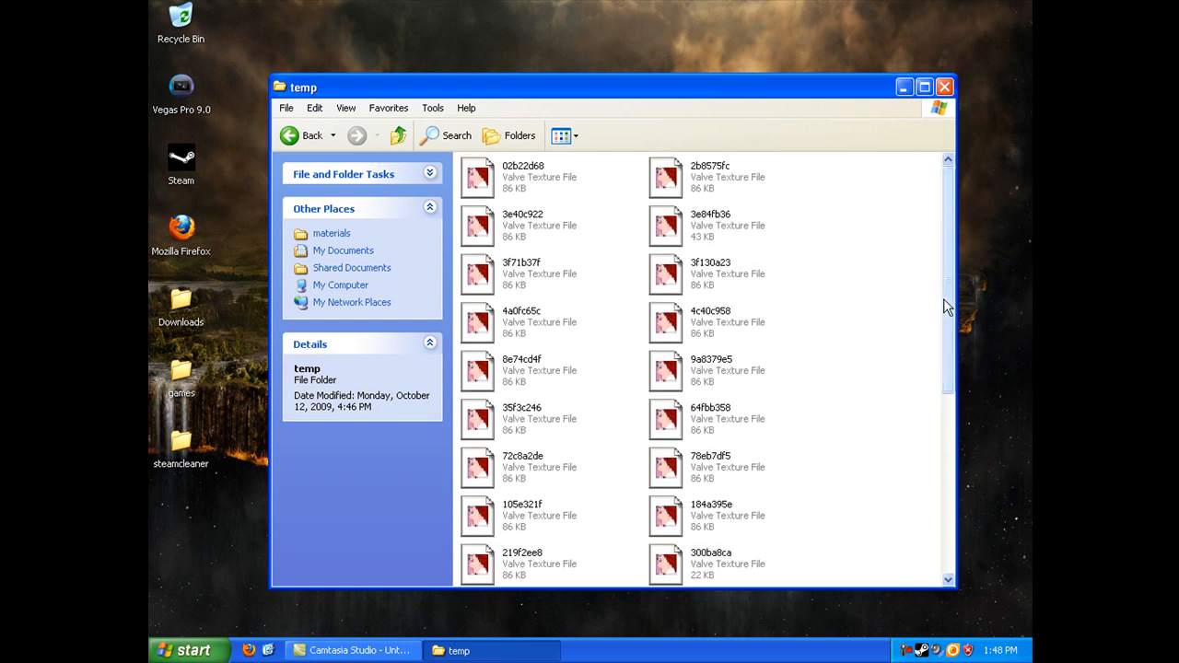
{"action": "scroll", "scroll_direction": "down", "scroll_amount": 3}
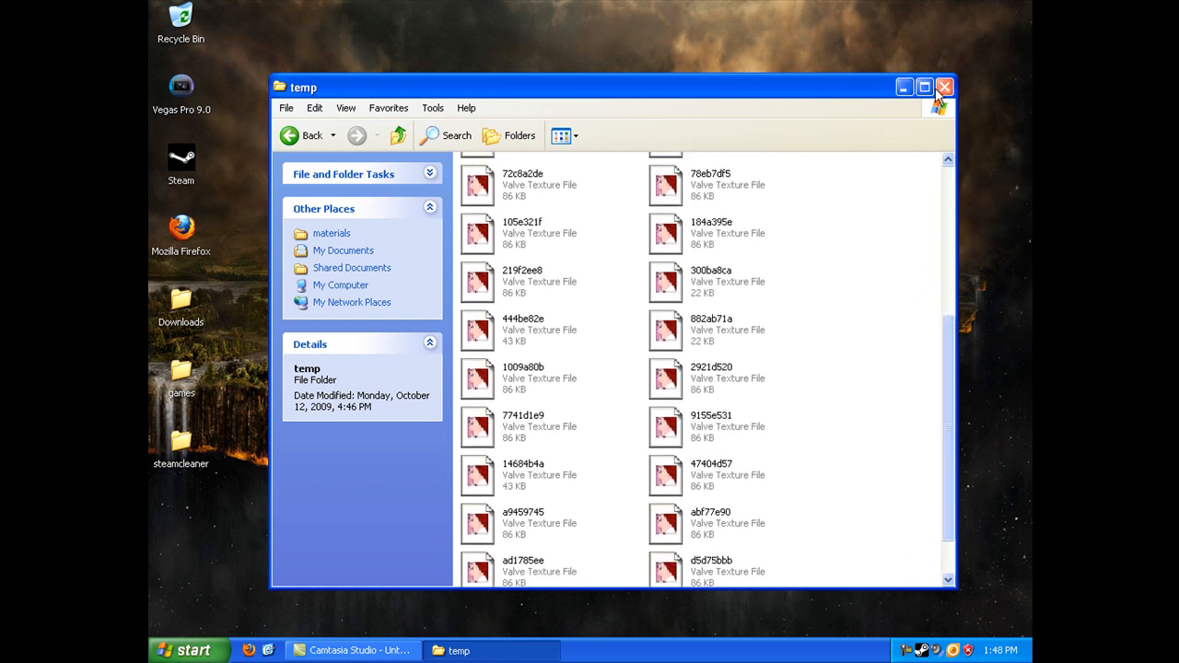
Step: Close the temp folder window, leaving only the desktop
{"action": "left_click", "coordinate": [944, 88]}
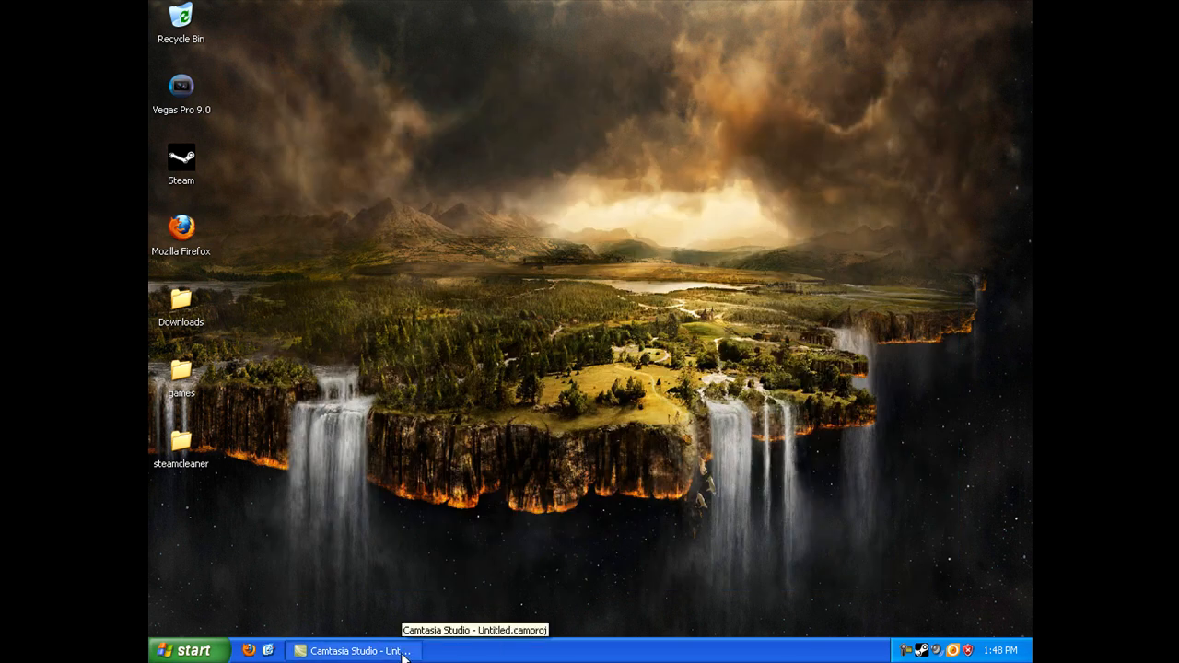
{"action": "mouse_move", "coordinate": [578, 402]}
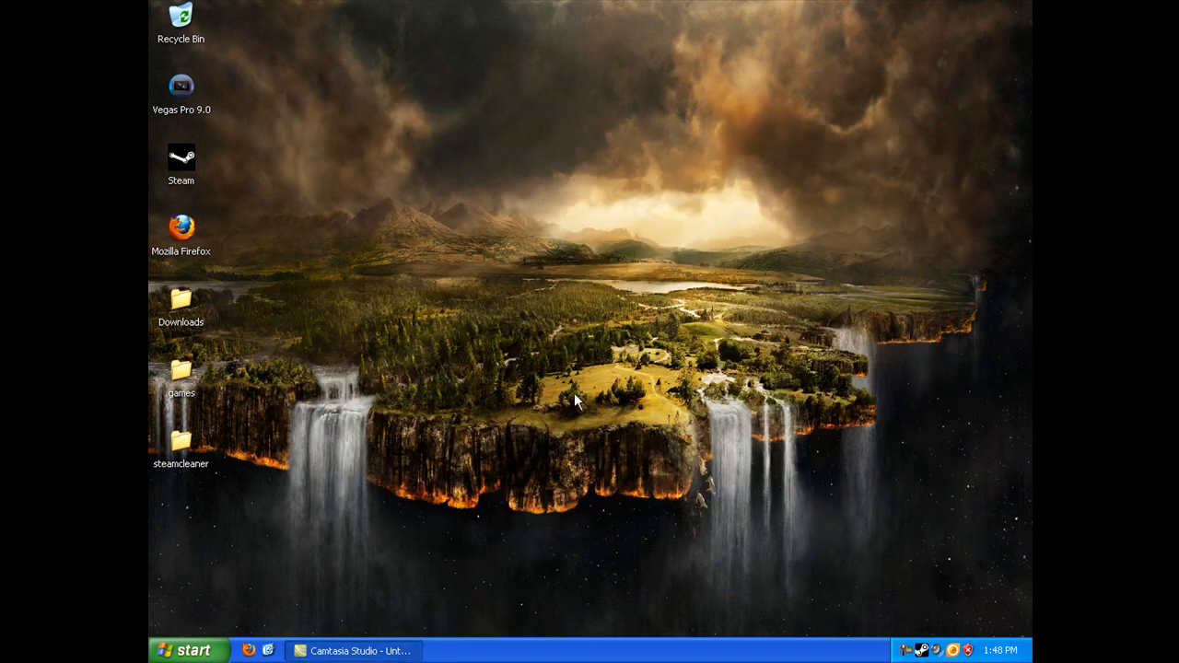
{"action": "mouse_move", "coordinate": [831, 453]}
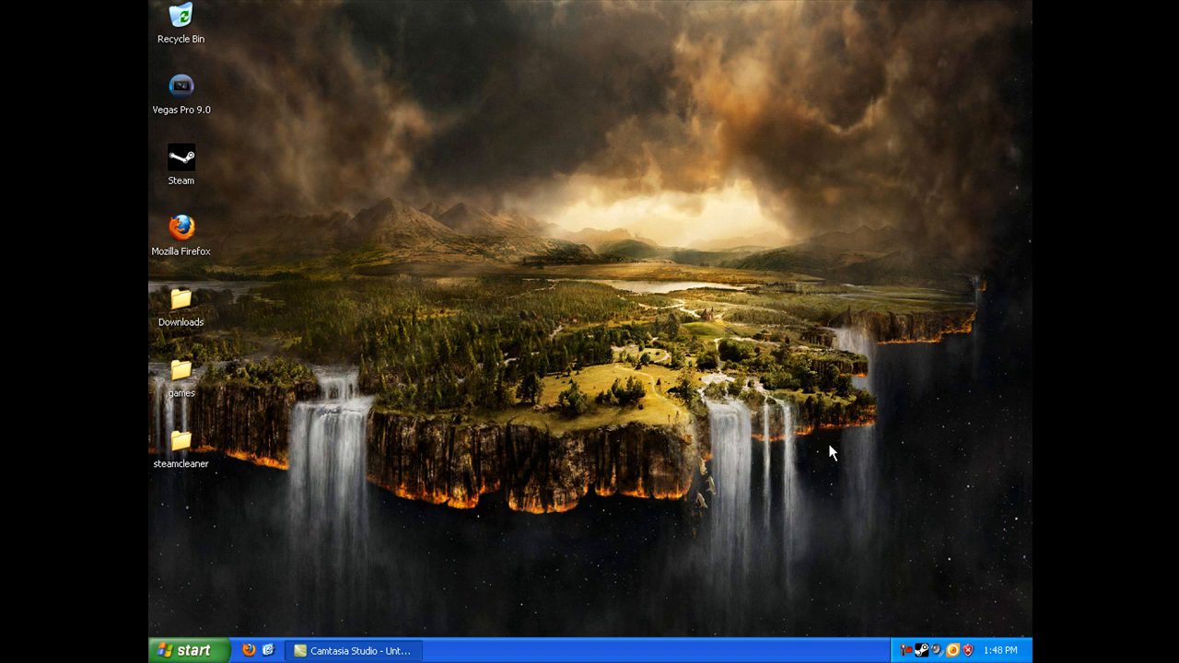
{"action": "mouse_move", "coordinate": [936, 612]}
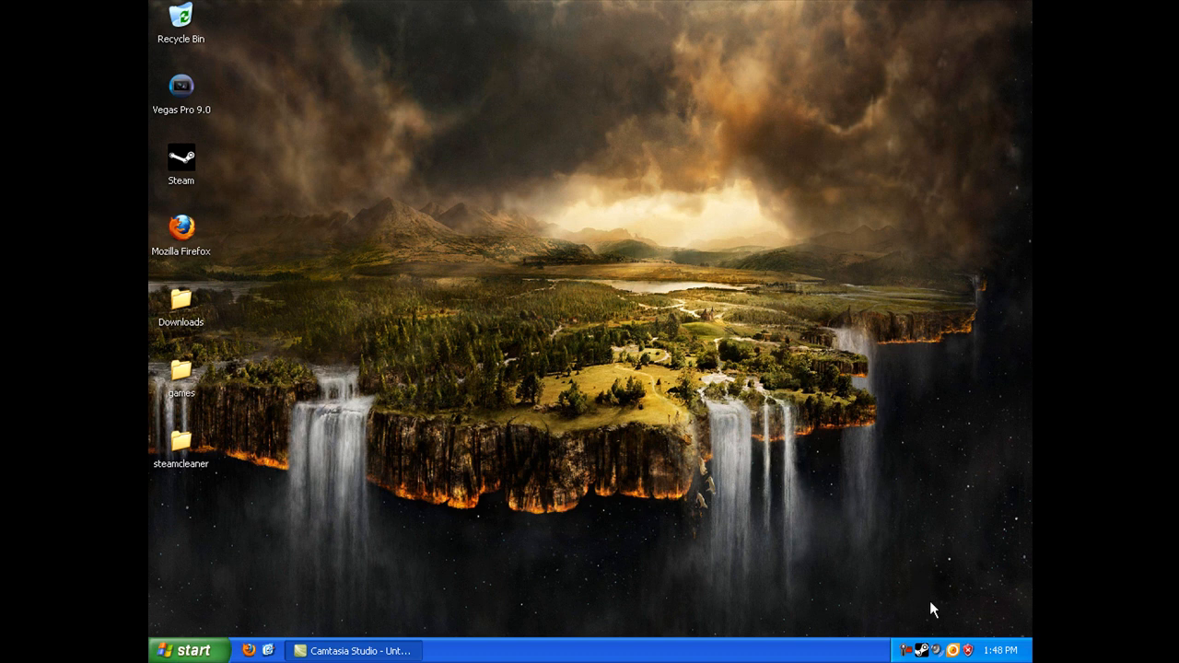